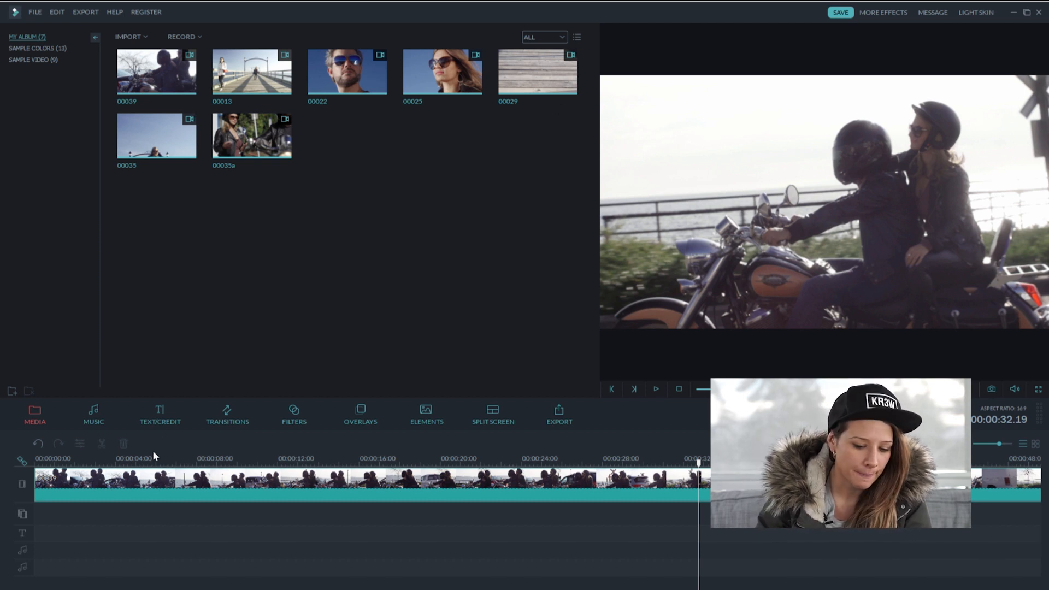
mouse_move(337, 170)
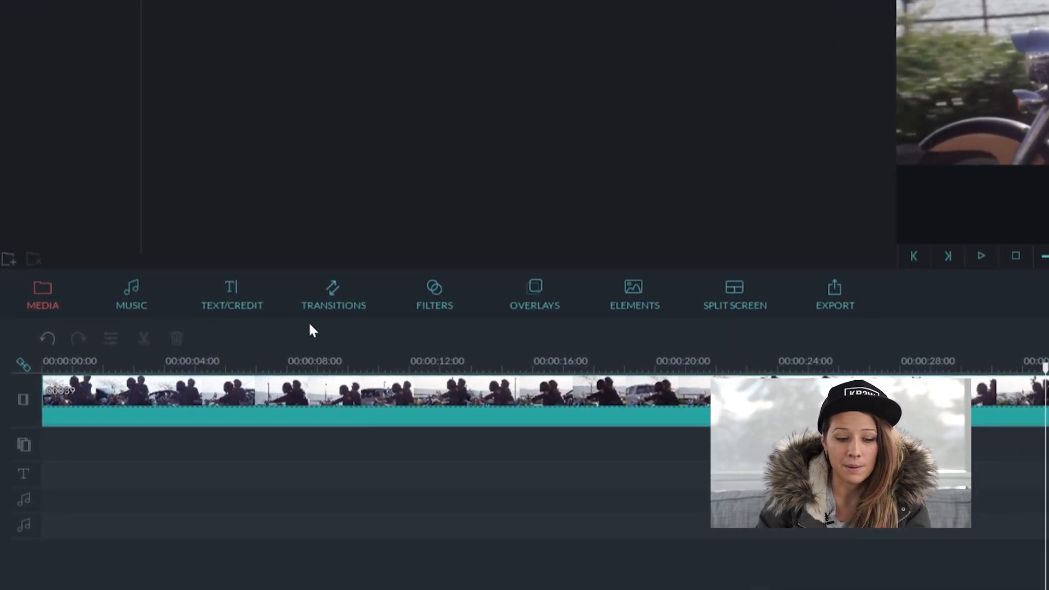
- Show the Text/Credit title library with its Fashion templates
click(232, 295)
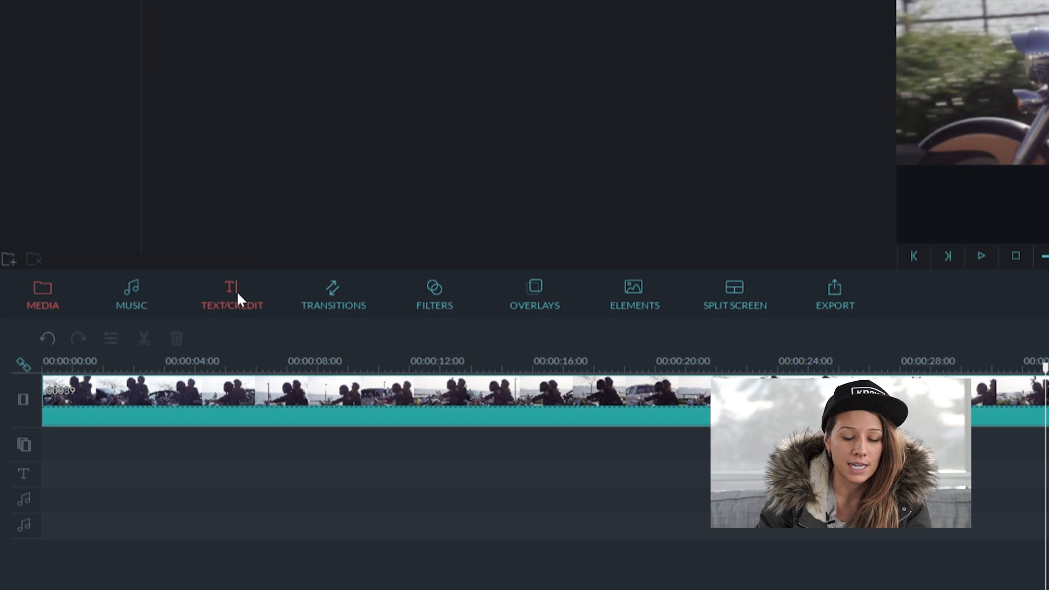
click(233, 295)
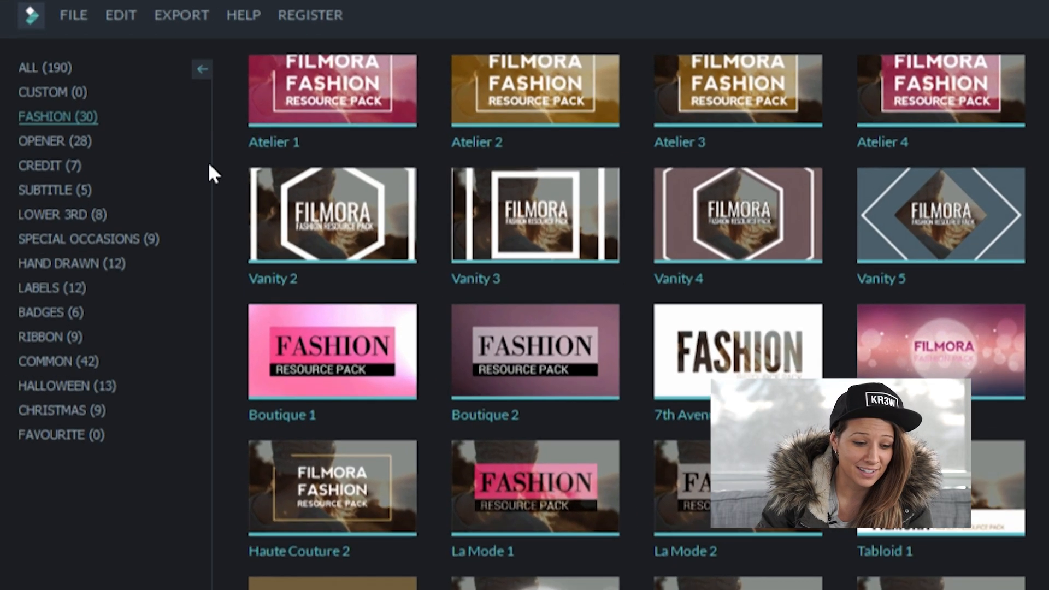
mouse_move(113, 132)
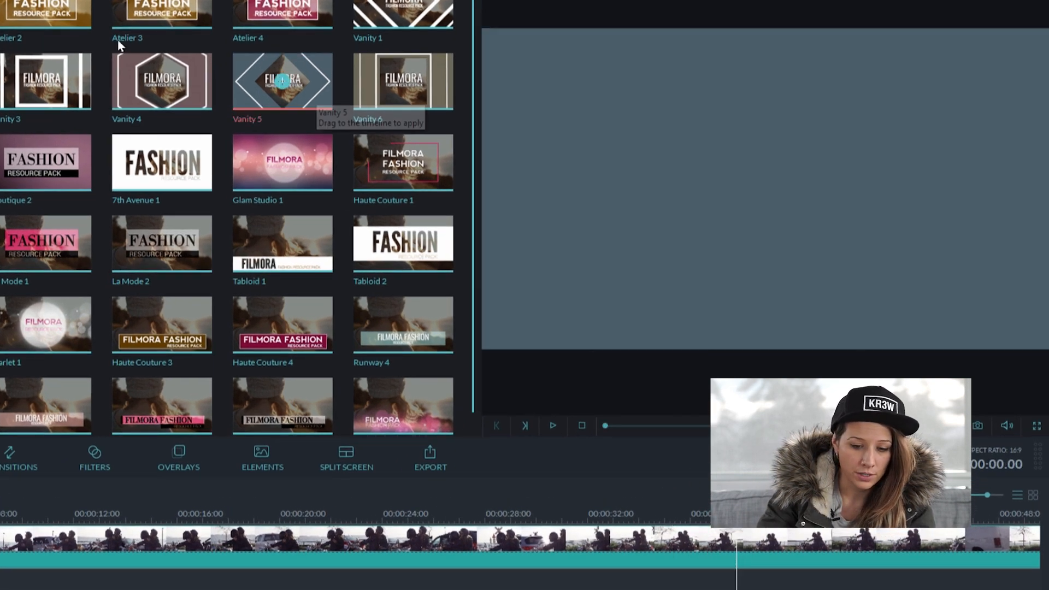
- Select the Vanity 5 fashion title and play its preview
click(552, 426)
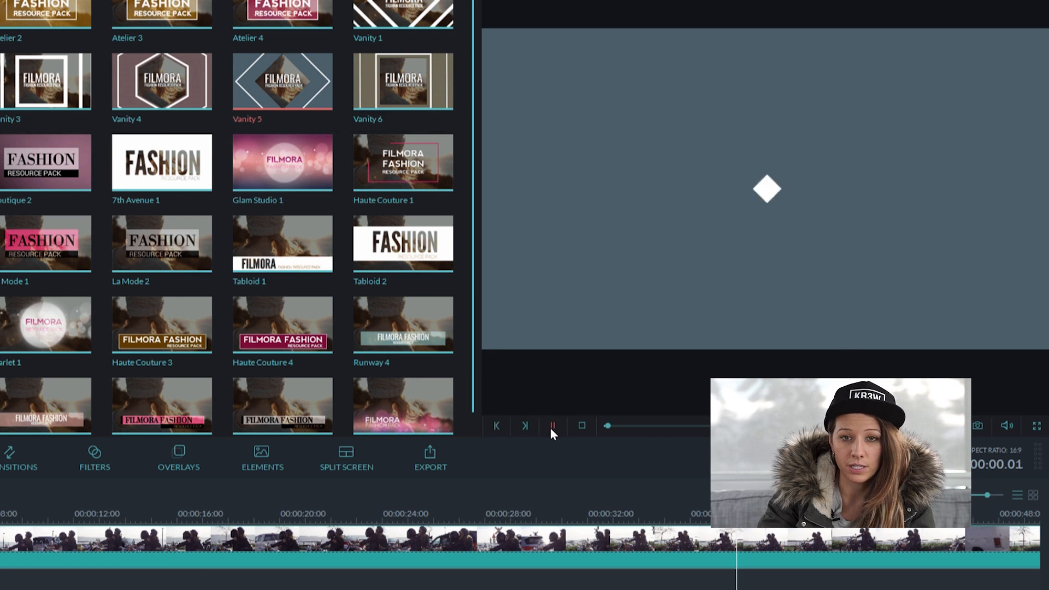
click(553, 426)
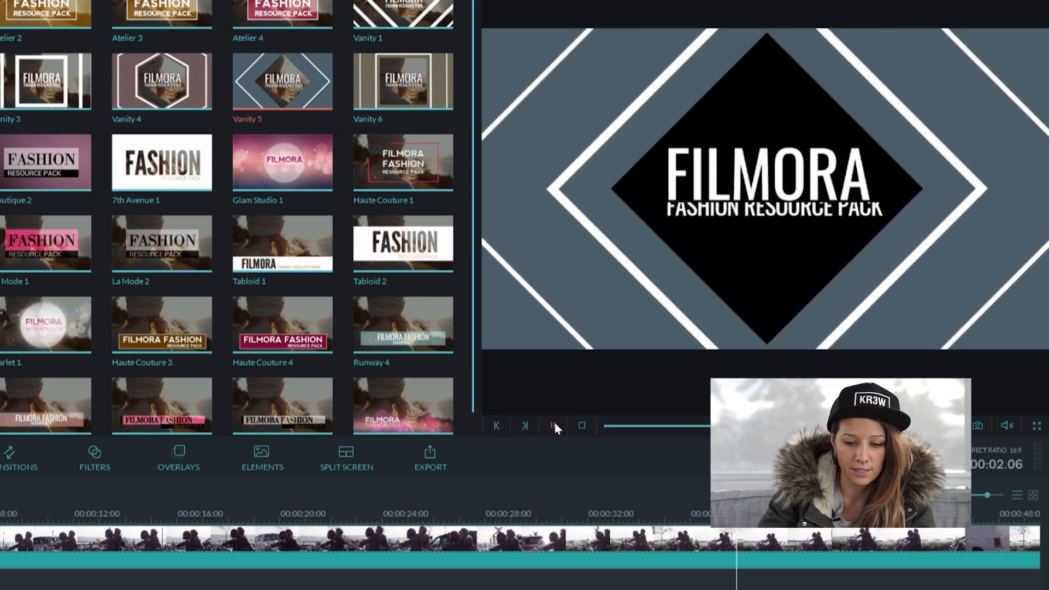
right_click(408, 541)
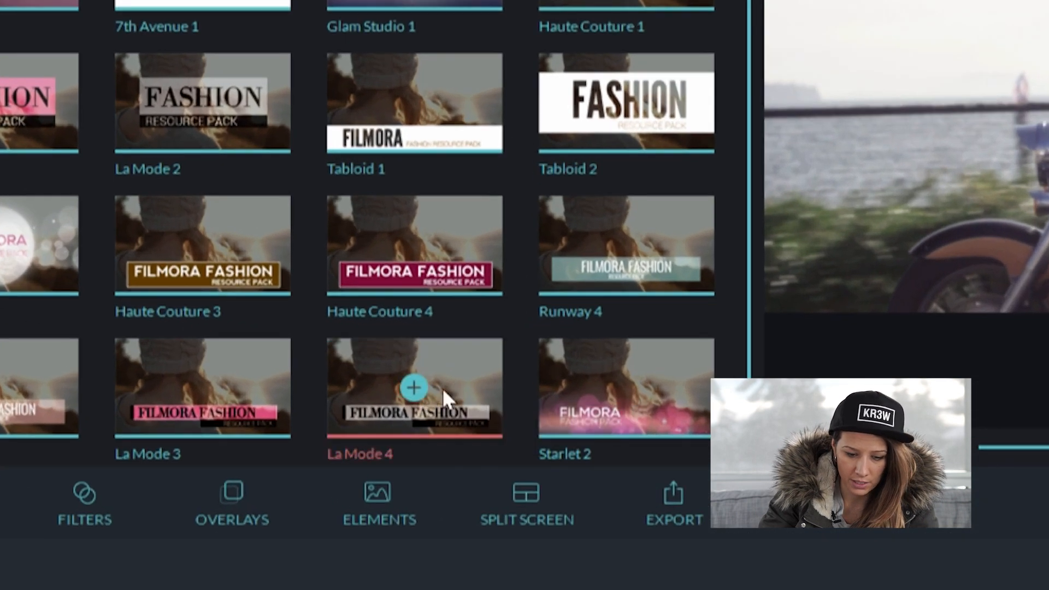
- Place La Mode 4 on the text track near 00:00:04 and open its settings
click(414, 387)
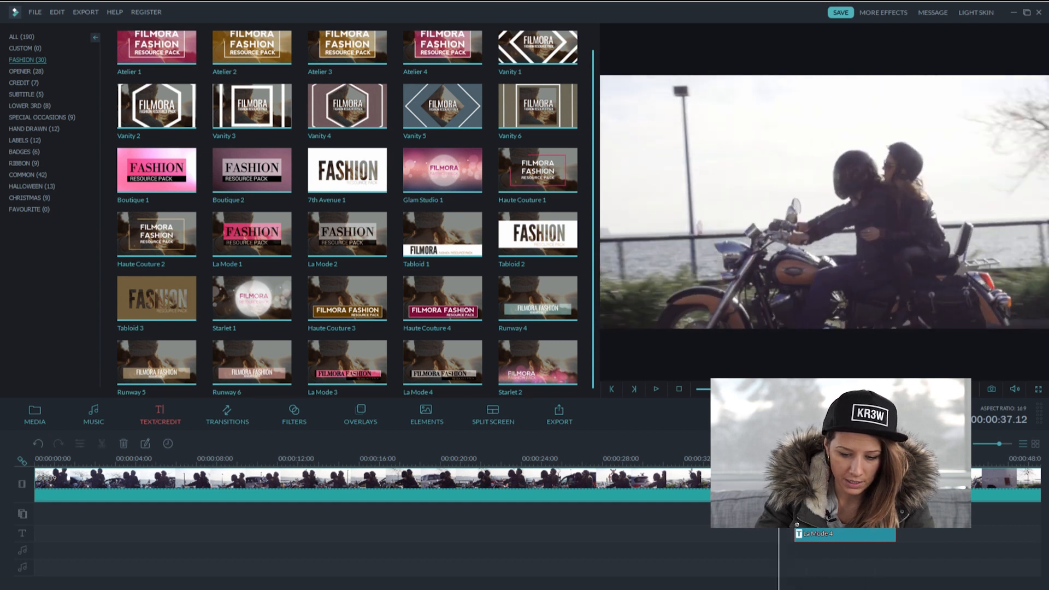
click(678, 477)
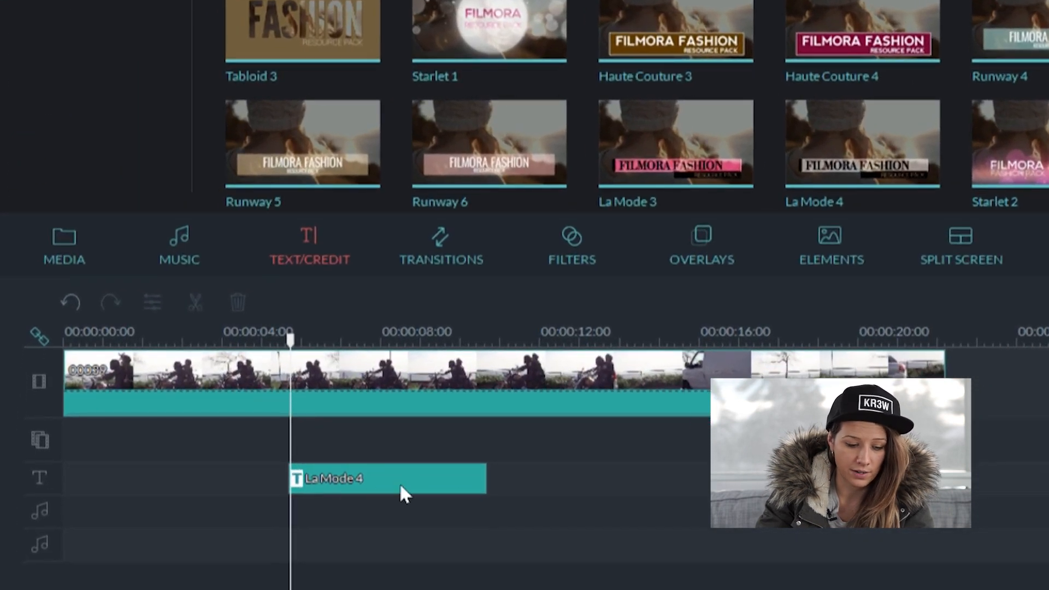
double_click(387, 478)
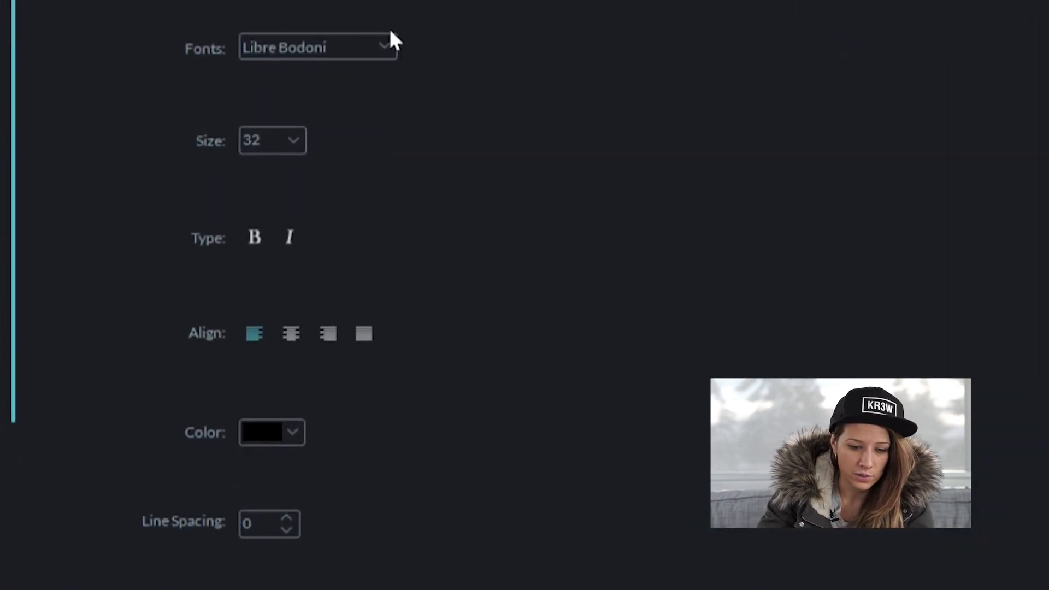
- Keep the title size at 32 and make the text colour black
click(292, 140)
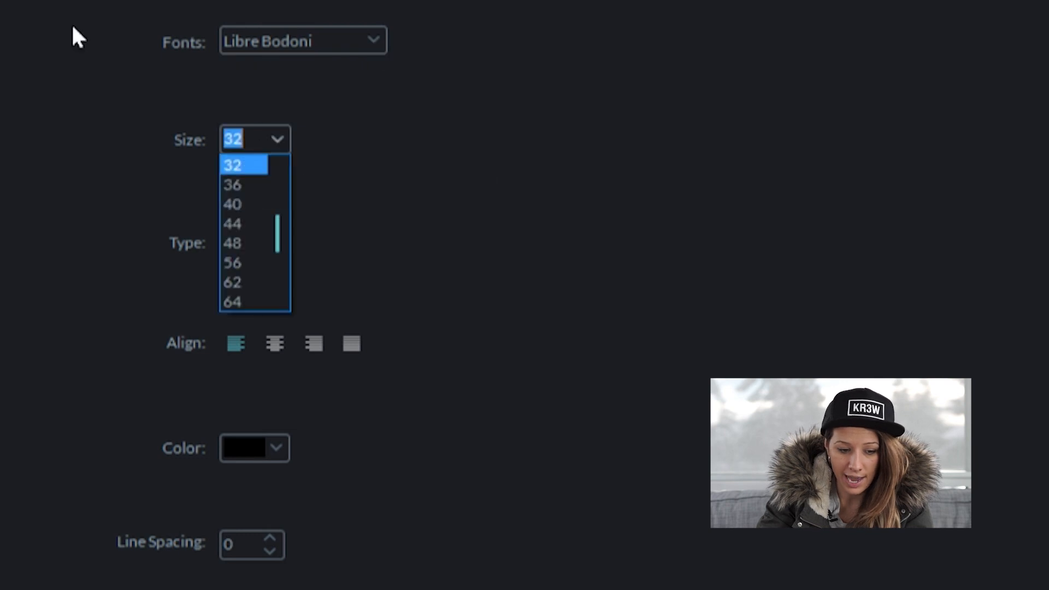
click(244, 164)
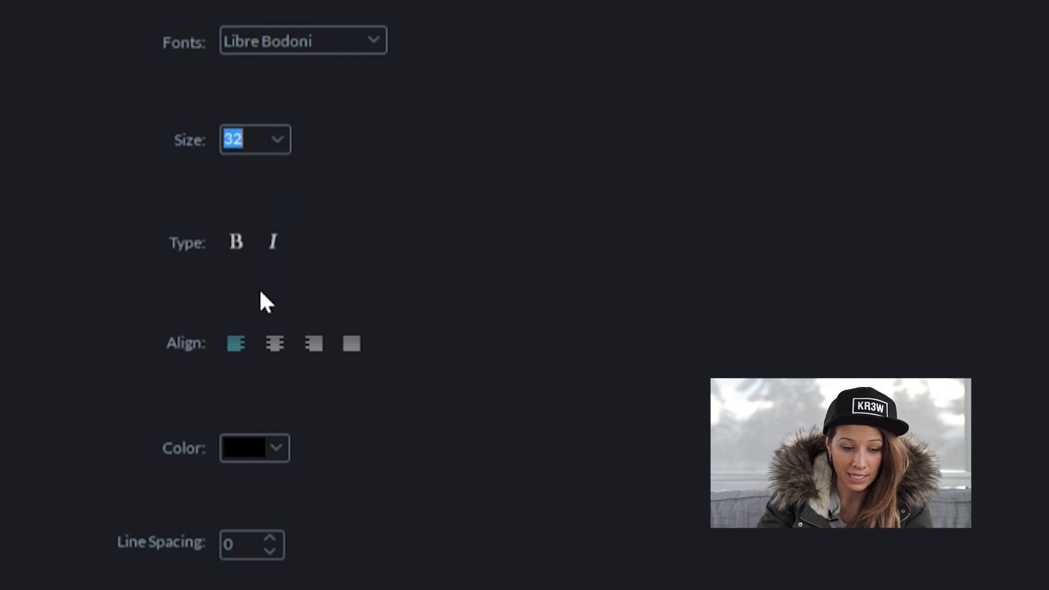
mouse_move(400, 372)
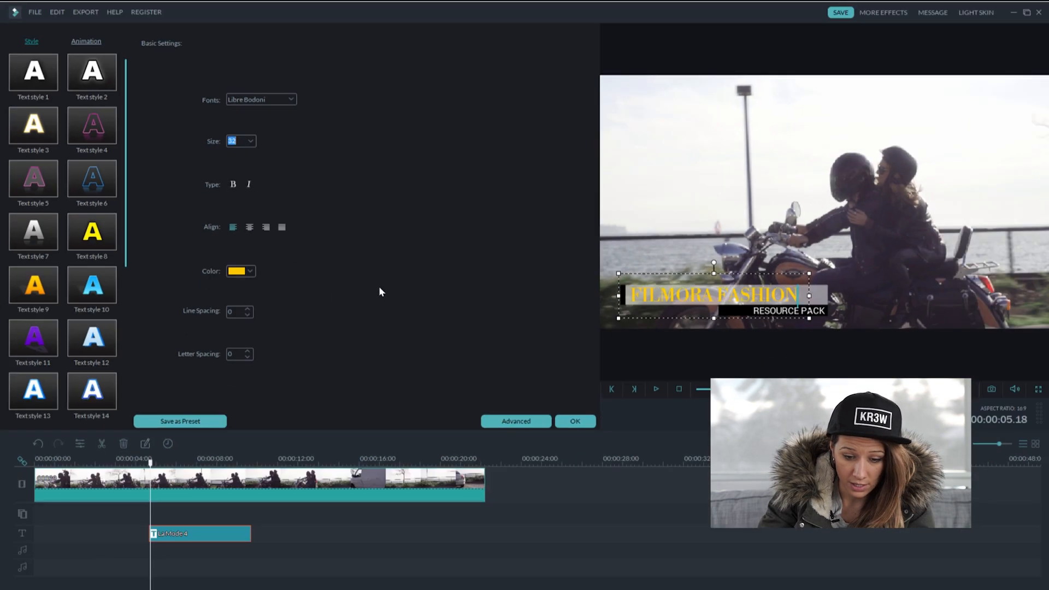
click(250, 271)
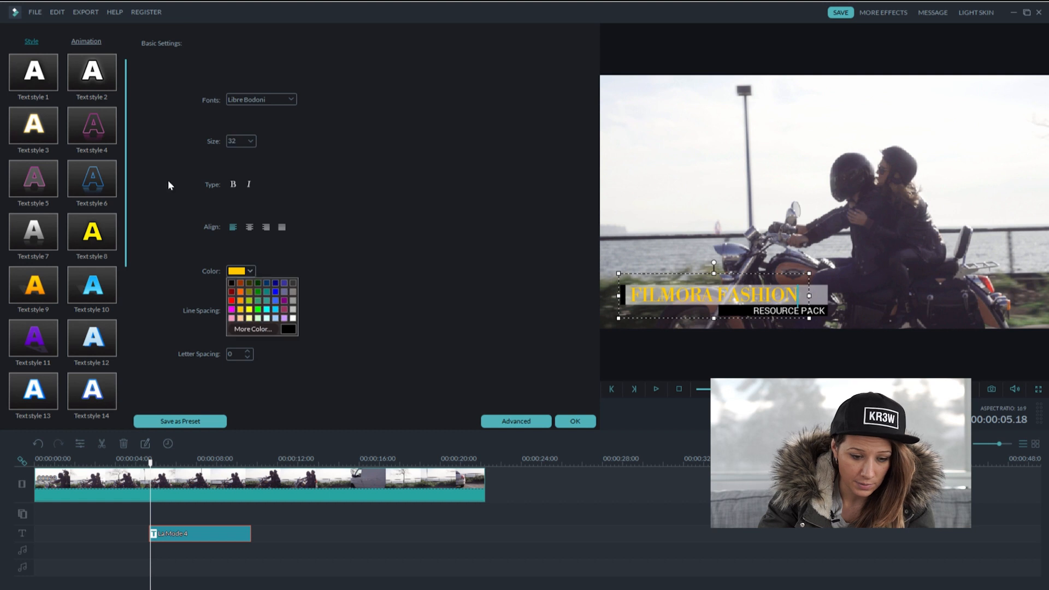
click(289, 328)
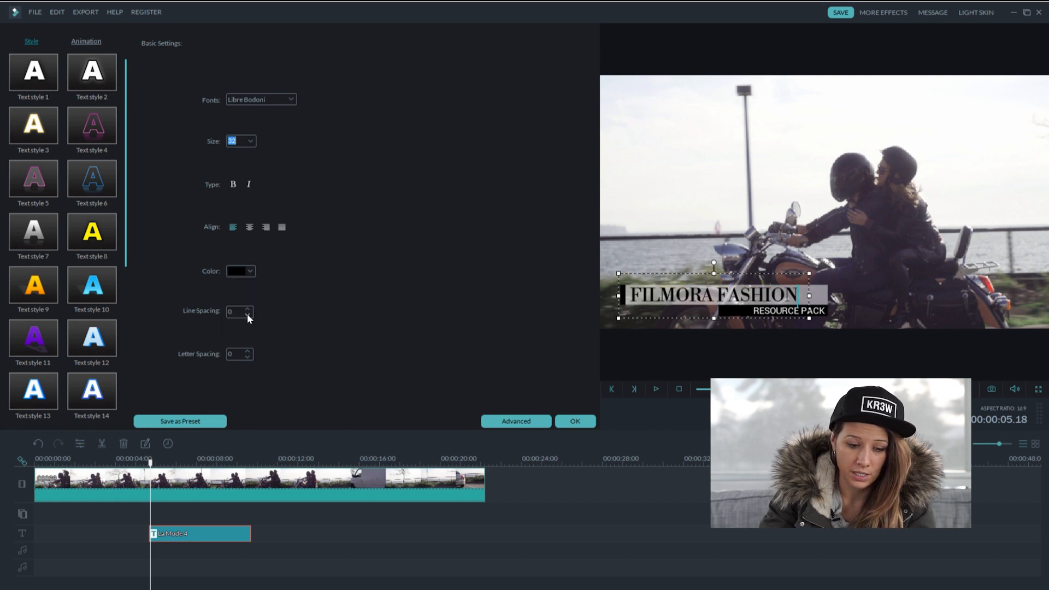
- Replace the title's main line with test text 'shbdgkjs dnfowsindf'
click(250, 351)
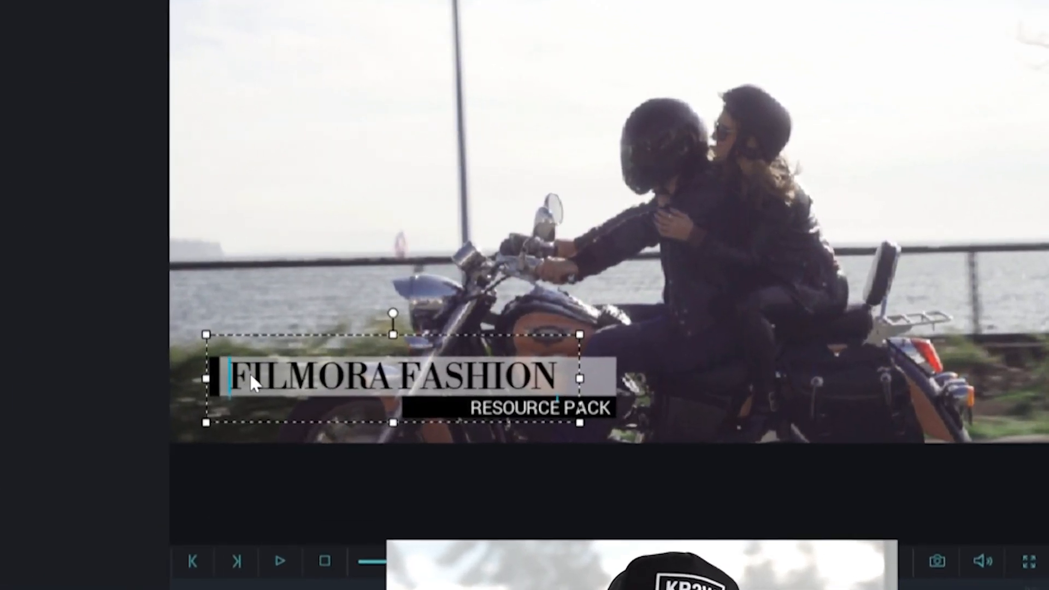
text(shbdgkjs)
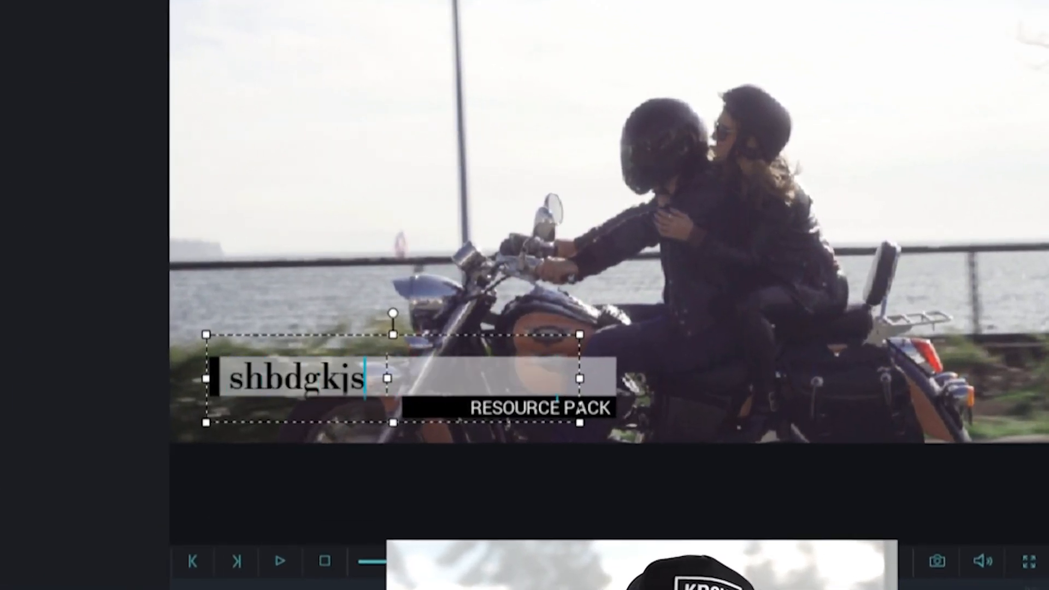
text(dnfowsindf)
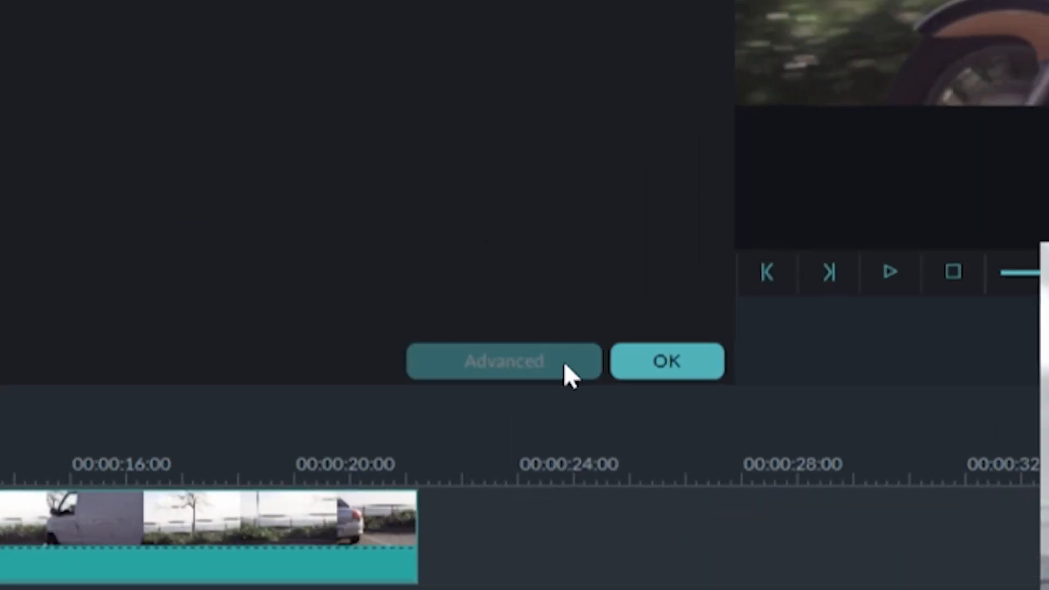
- In Advanced Text Edit, change the FILMORA FASHION line to '1998 7S0 CC ACE'
click(503, 361)
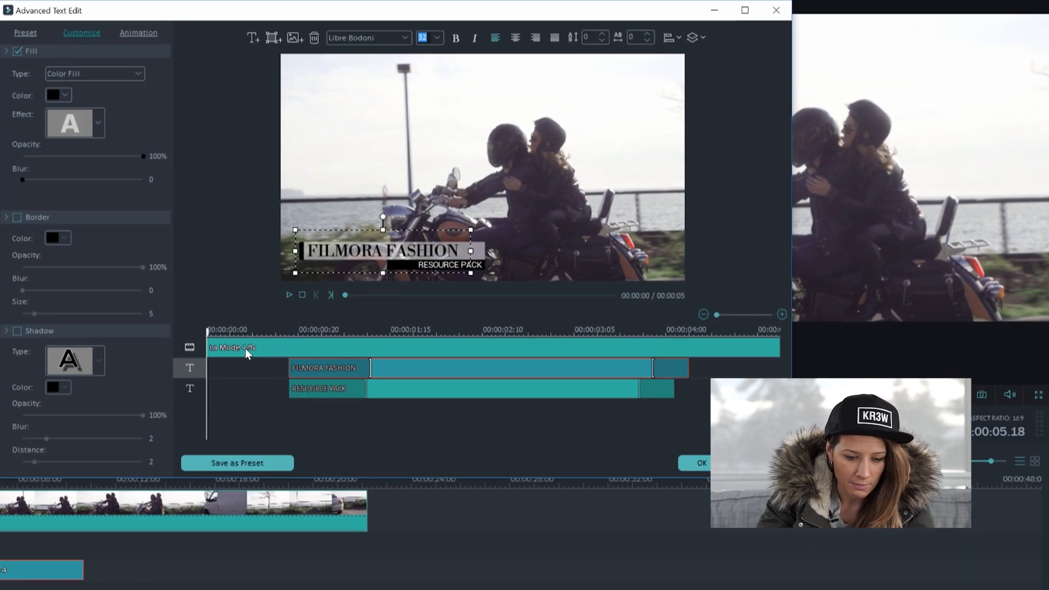
click(231, 346)
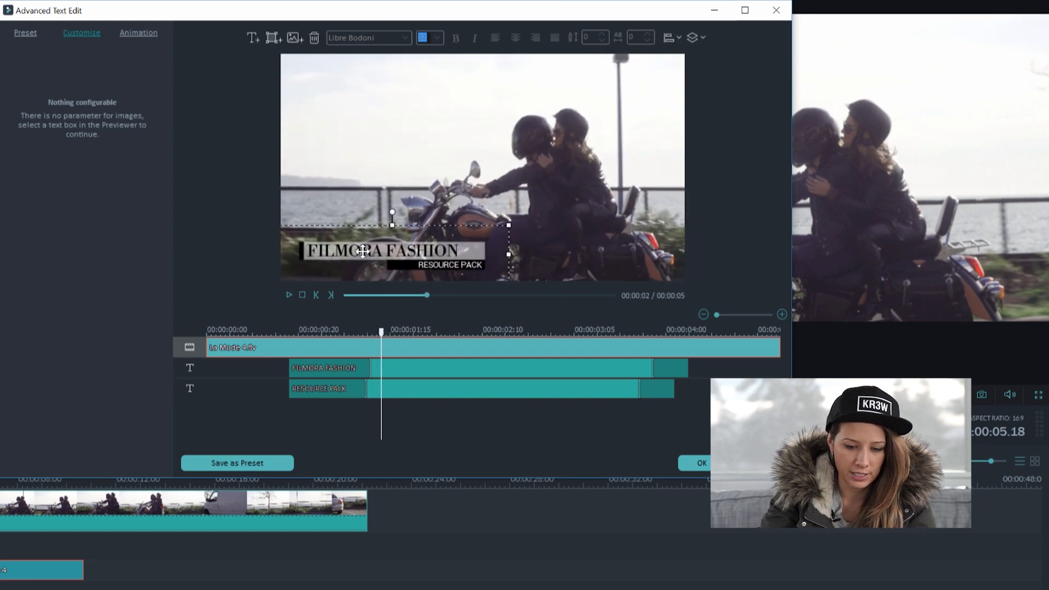
click(450, 265)
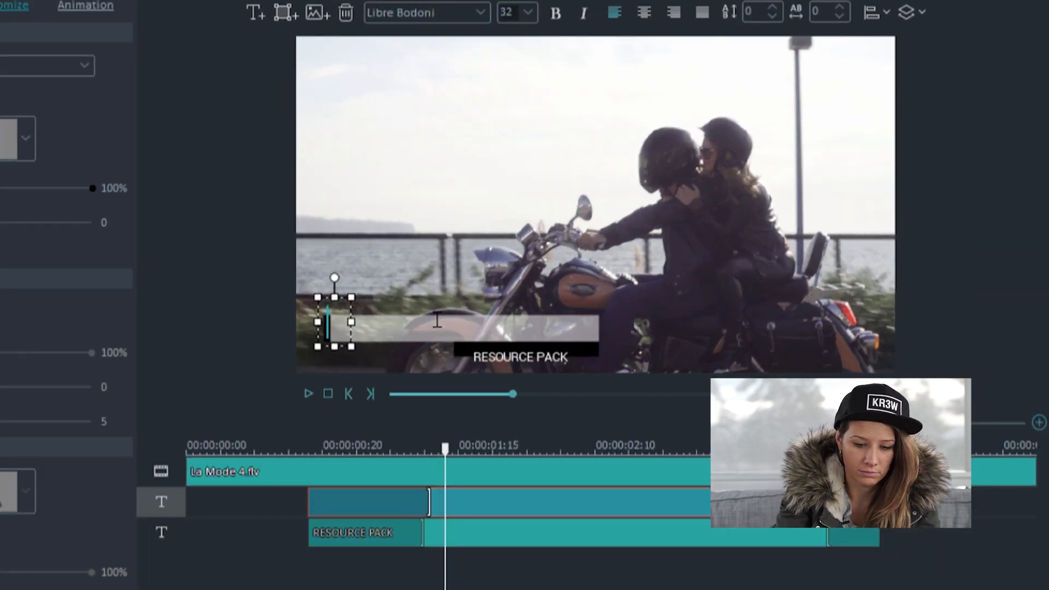
text(1998 7S0)
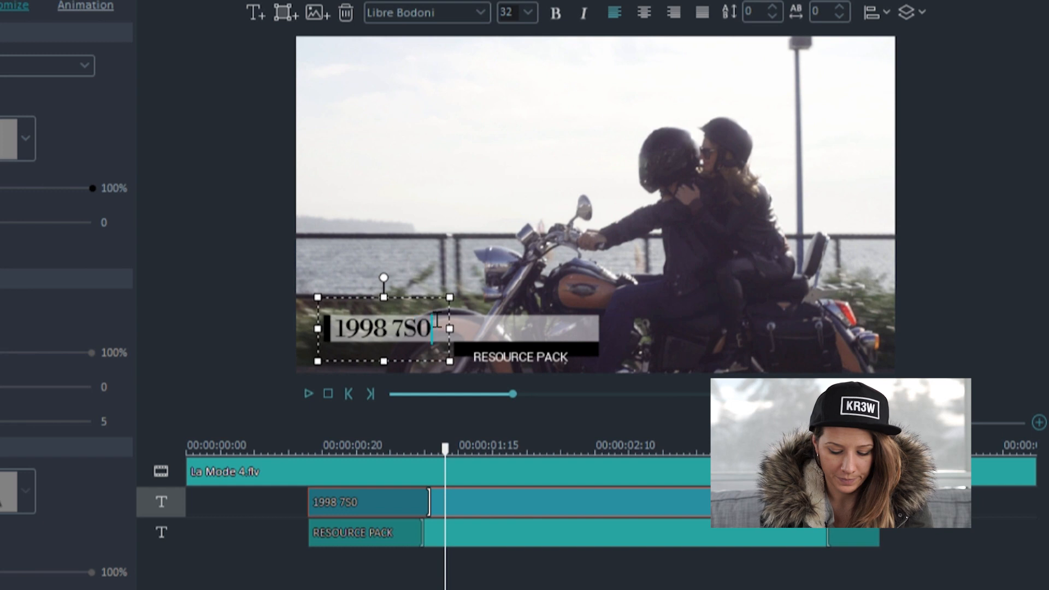
text(CC ACE)
click(527, 356)
text(HONDA)
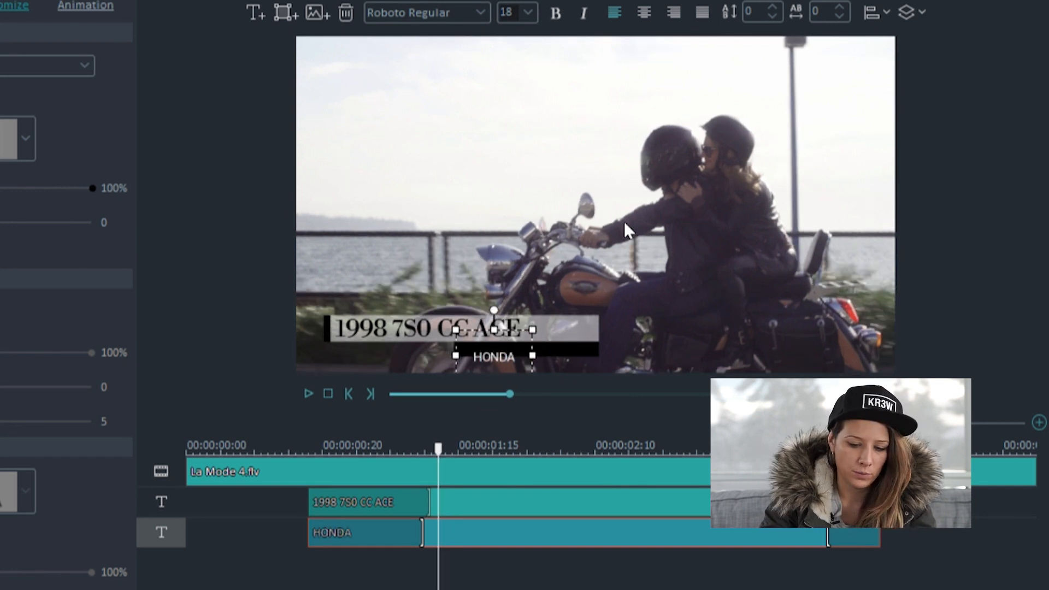
mouse_move(616, 283)
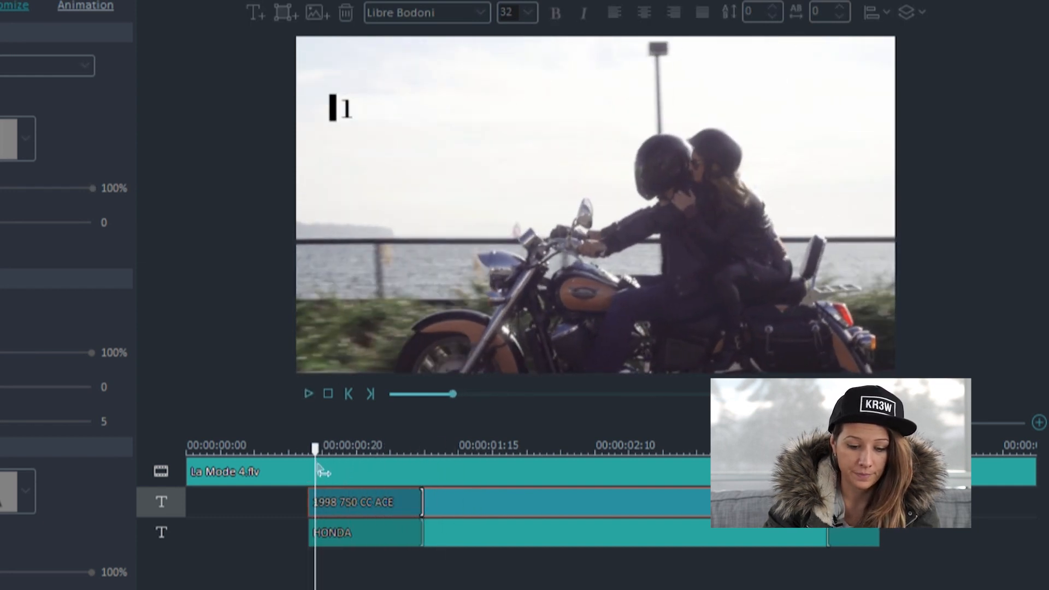
- Preview the title's opening frames to check the top-left placement and delayed HONDA
click(308, 393)
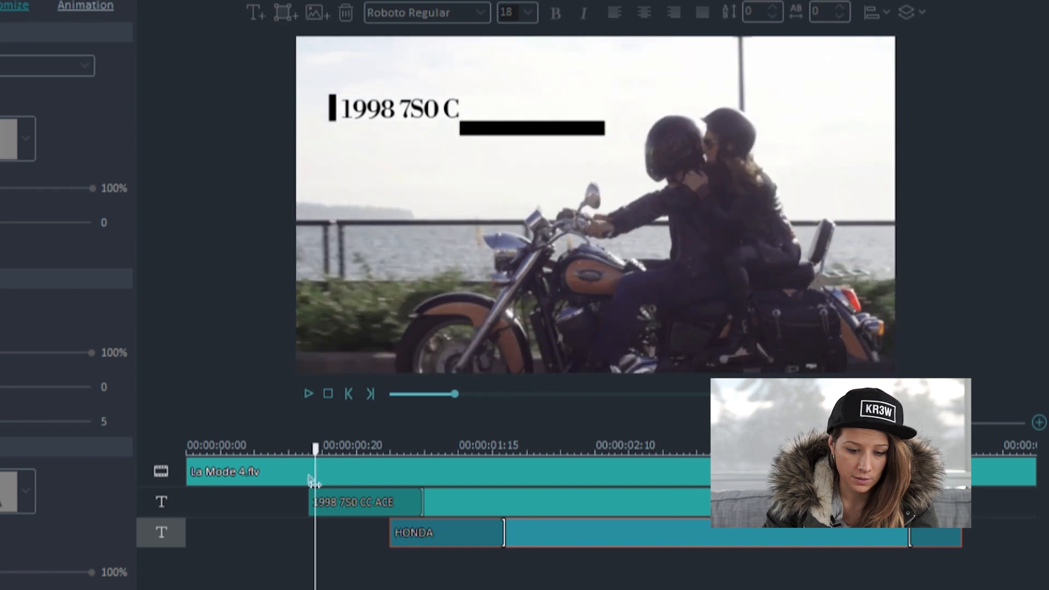
click(307, 394)
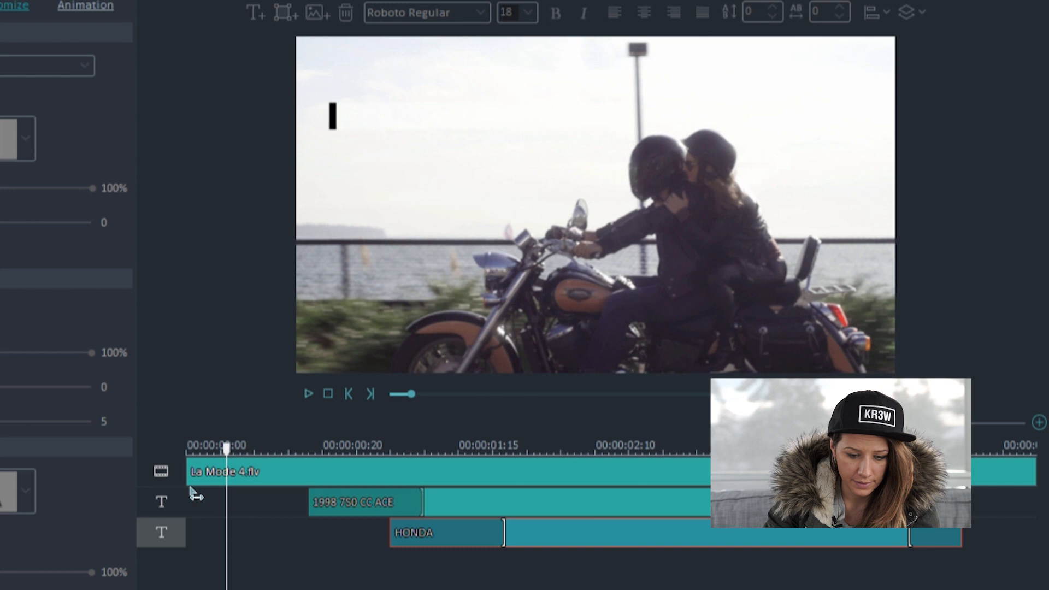
click(308, 393)
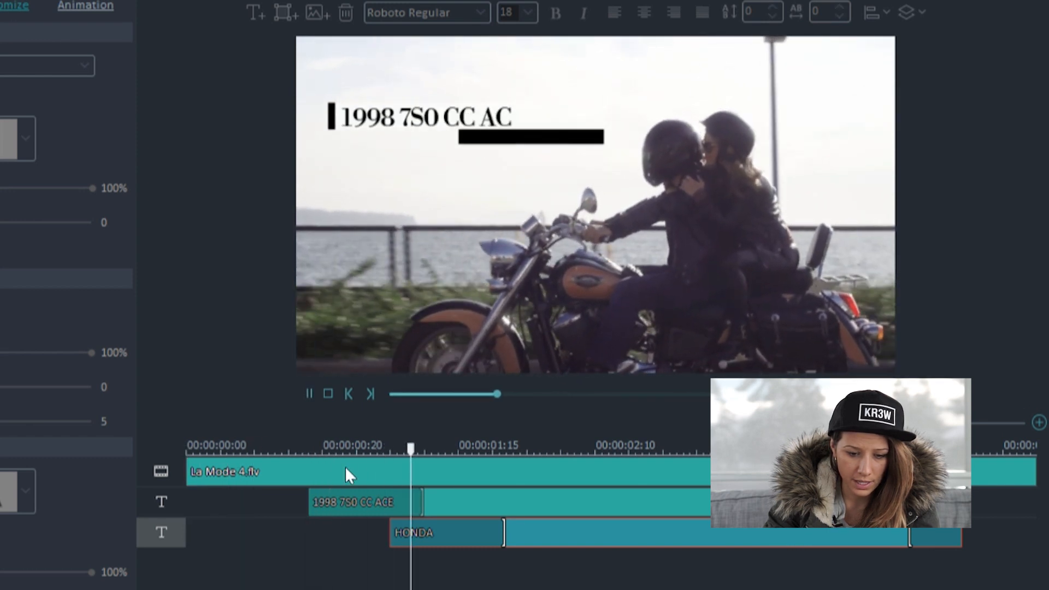
click(308, 393)
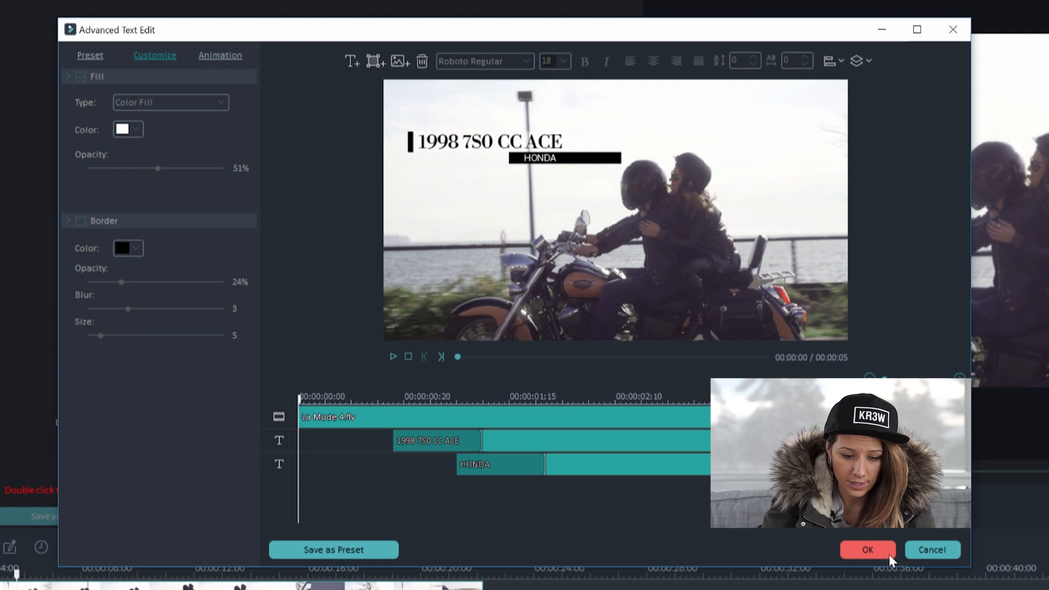
- Confirm the Advanced Text Edit changes and the title settings
click(867, 549)
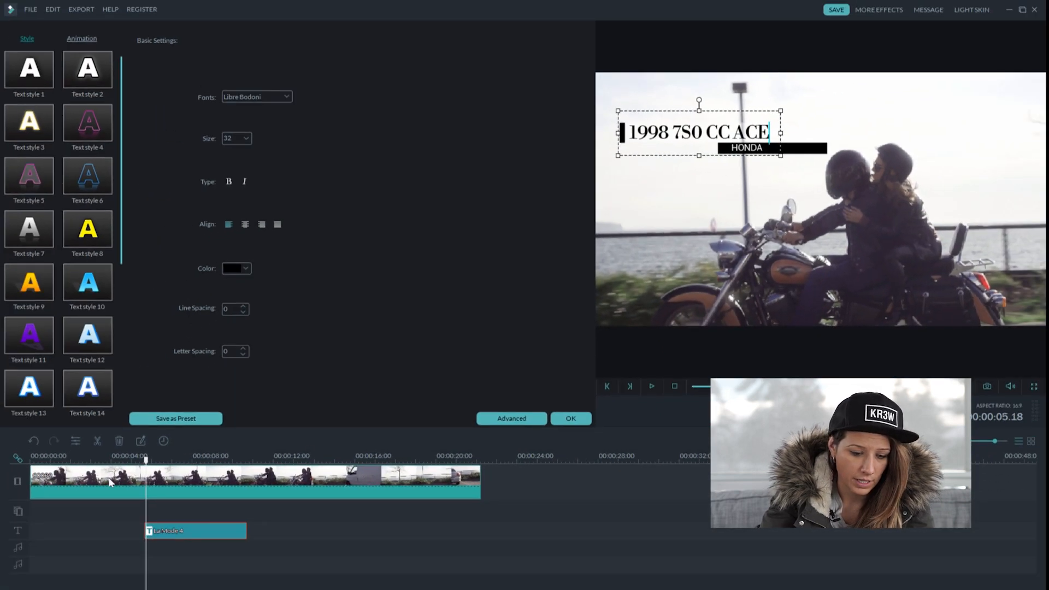
click(651, 386)
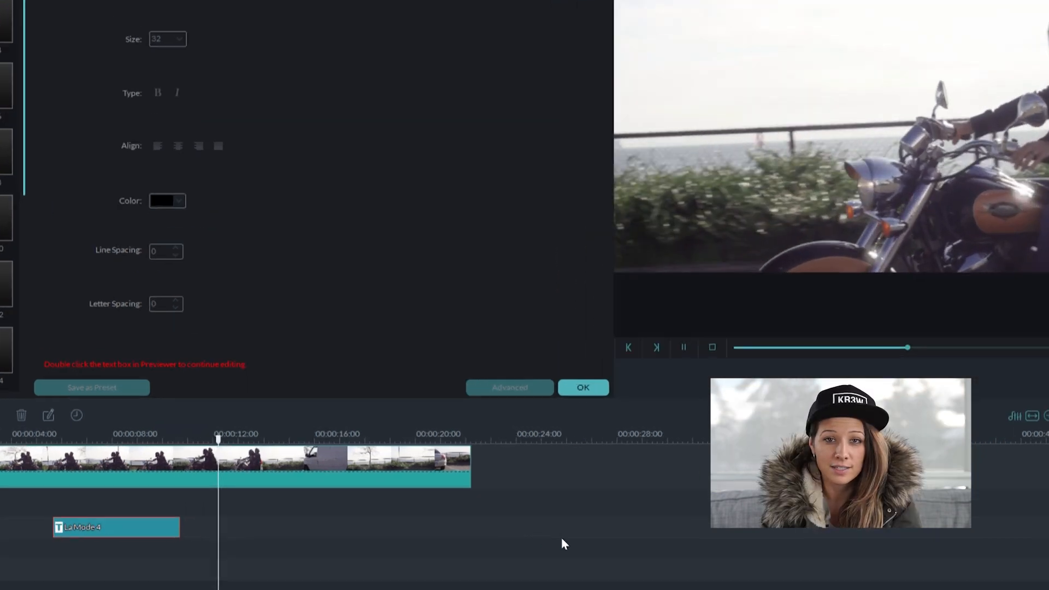
click(581, 388)
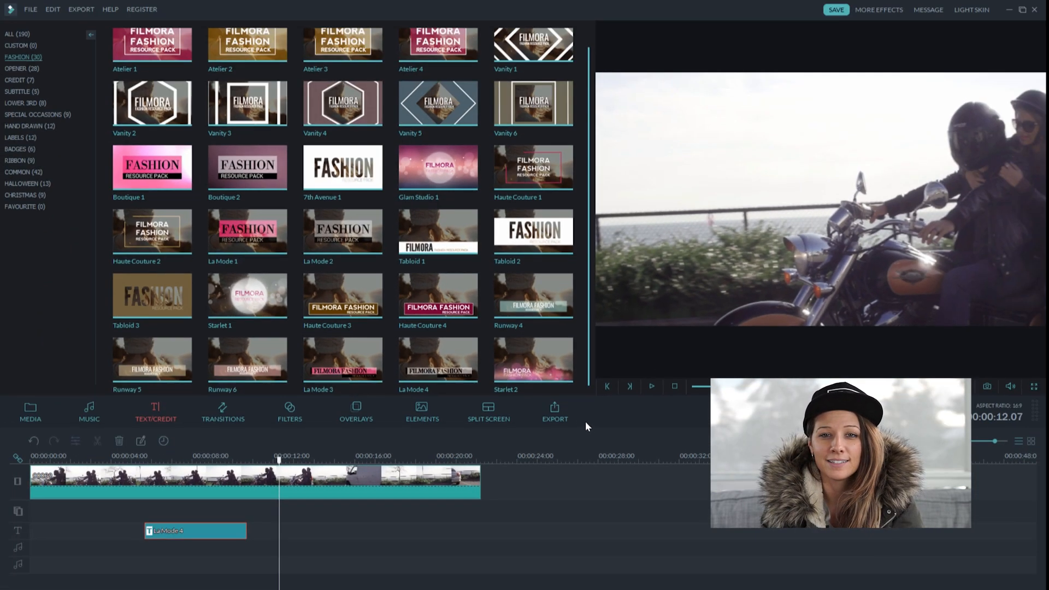